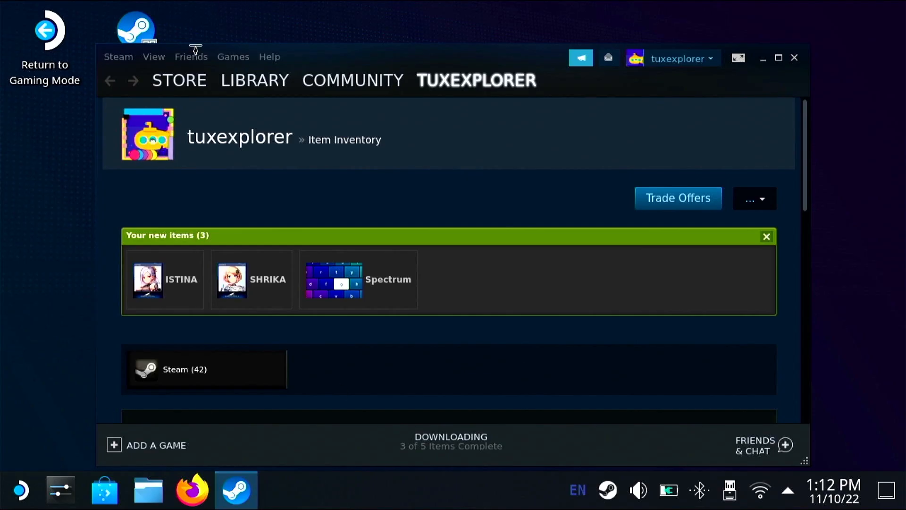
# Open Steam Settings from the Steam menu to reach the Account page.
pyautogui.click(118, 57)
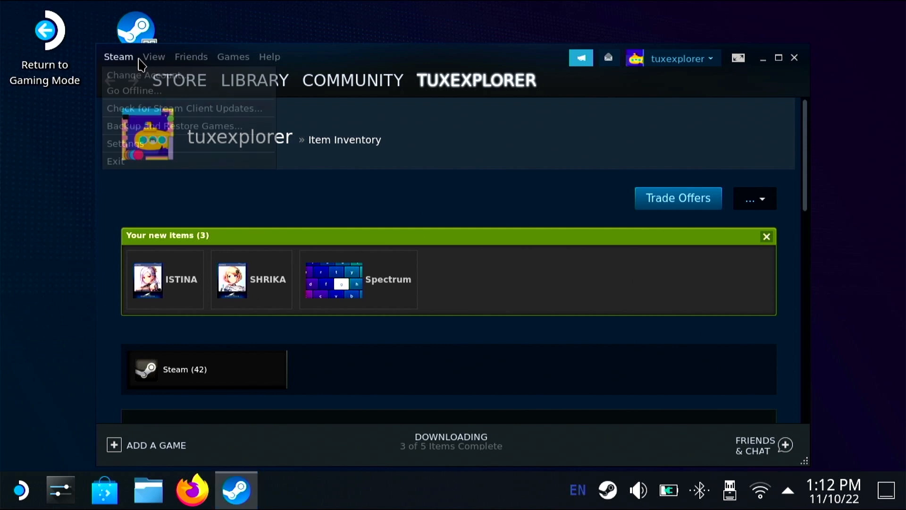
pyautogui.click(124, 144)
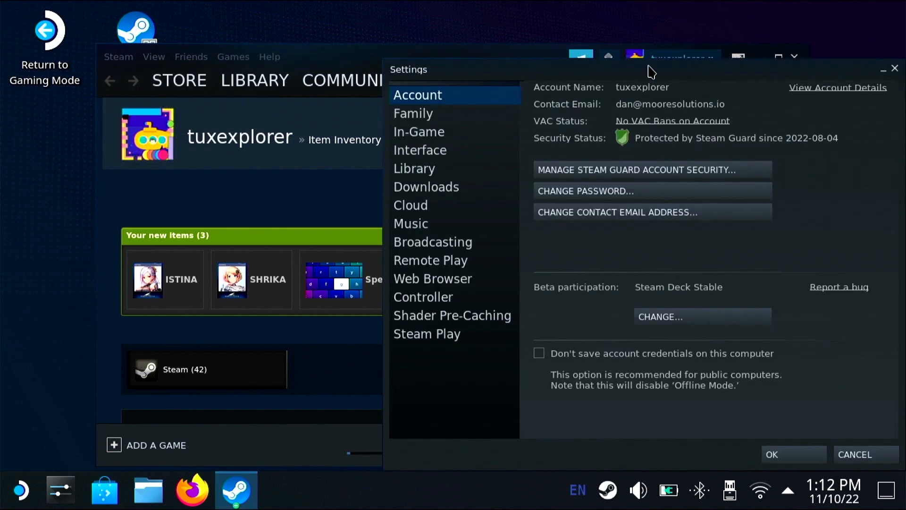
pyautogui.moveTo(454, 335)
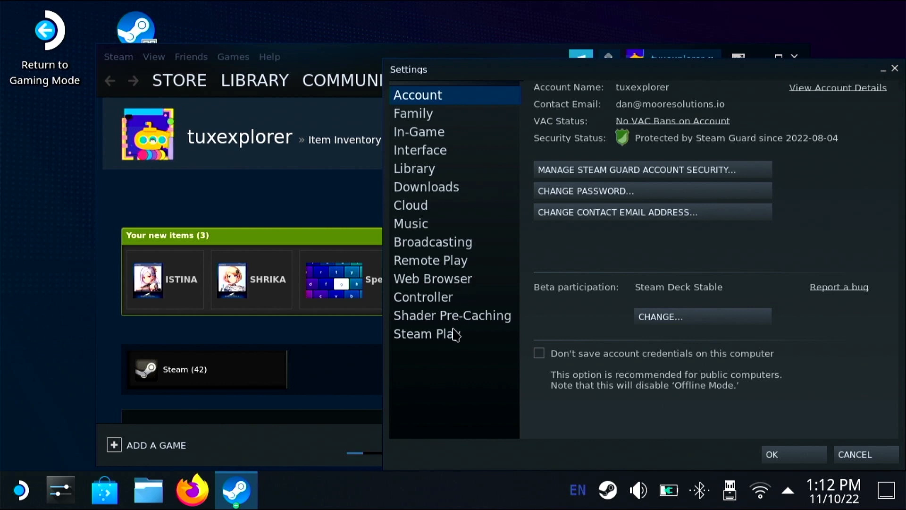
# Change beta participation to Steam Deck Beta, confirm, and restart Steam.
pyautogui.click(701, 317)
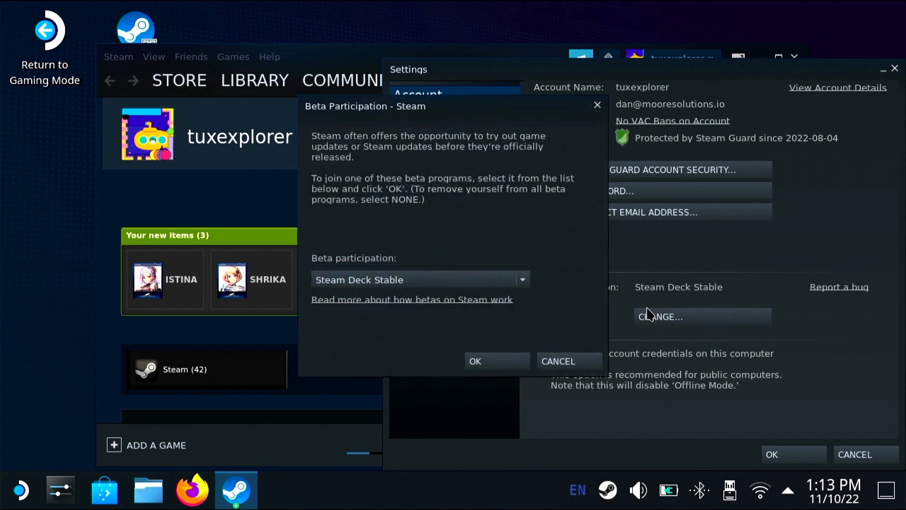
pyautogui.click(520, 279)
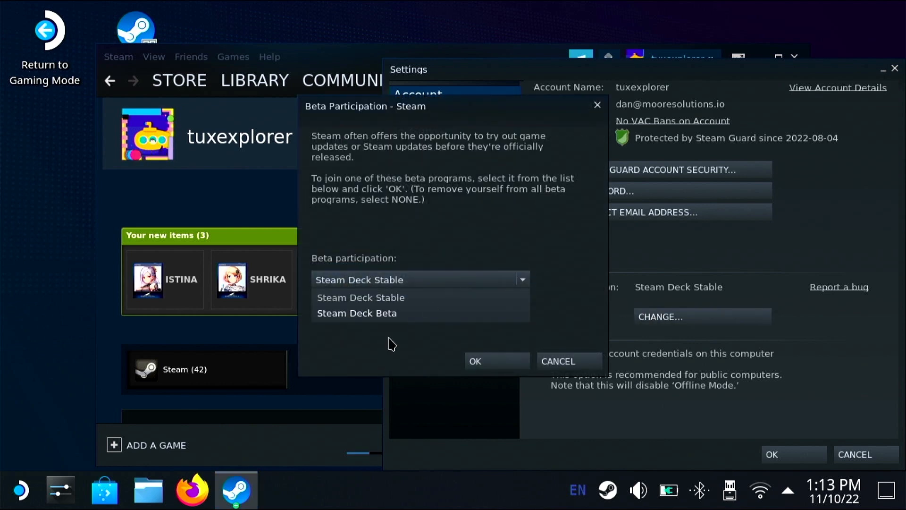
pyautogui.click(357, 313)
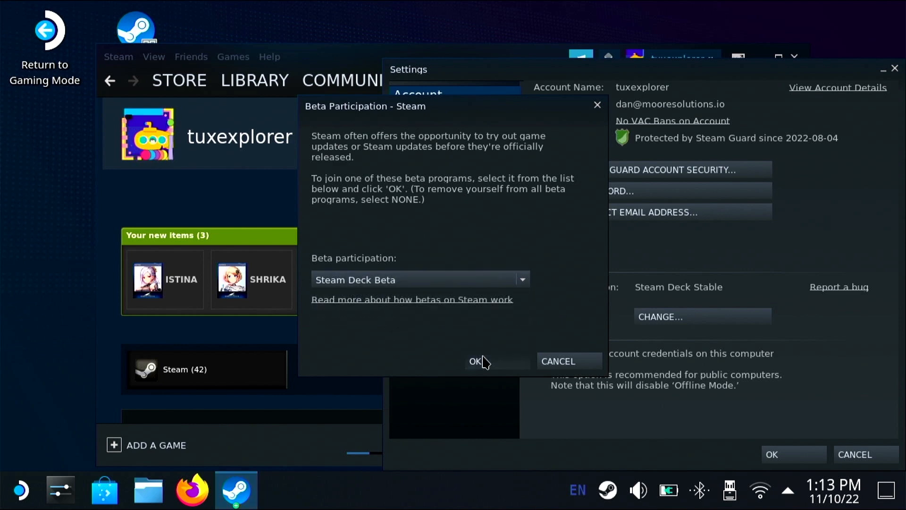
pyautogui.click(475, 361)
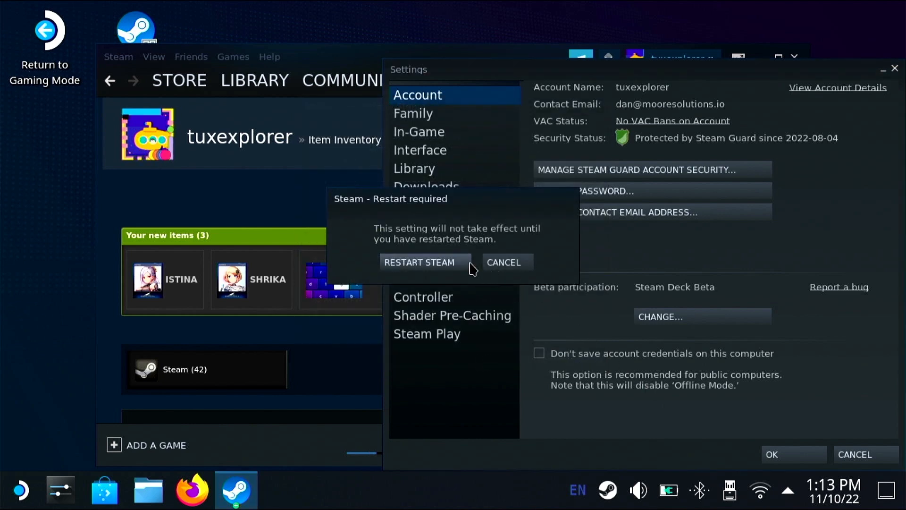
pyautogui.click(420, 262)
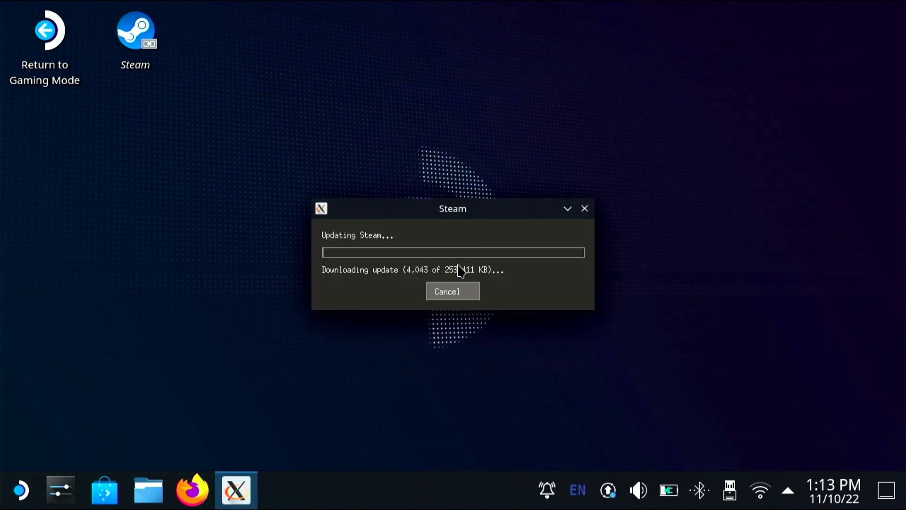
pyautogui.moveTo(497, 295)
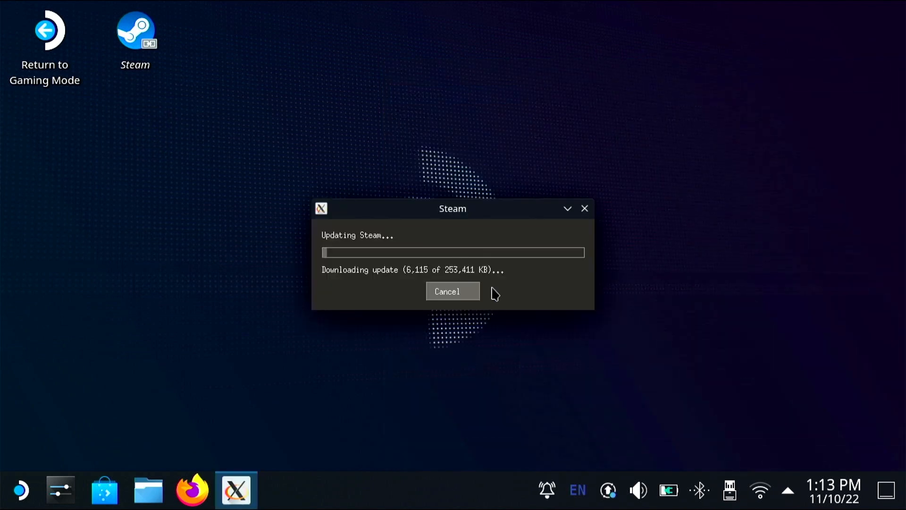
pyautogui.moveTo(247, 95)
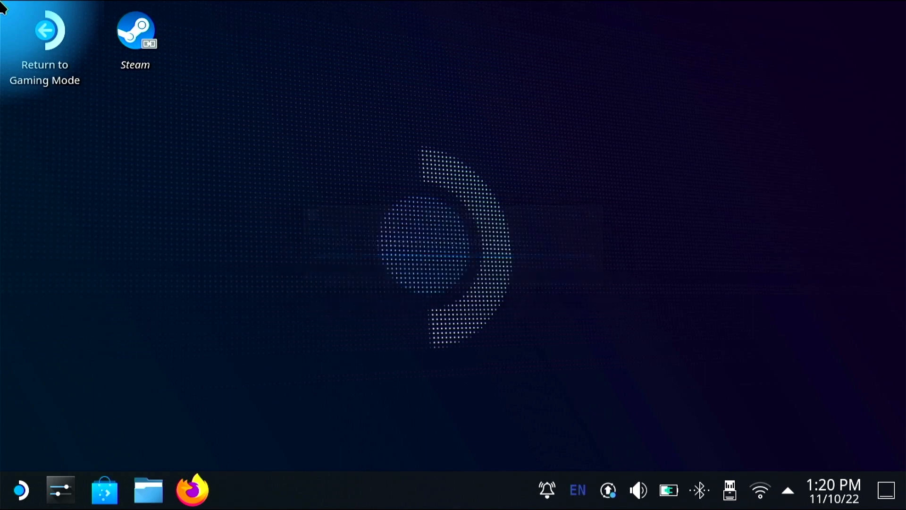
# Paste steambigpicture.desktop onto the desktop as a second Steam launcher.
pyautogui.click(148, 490)
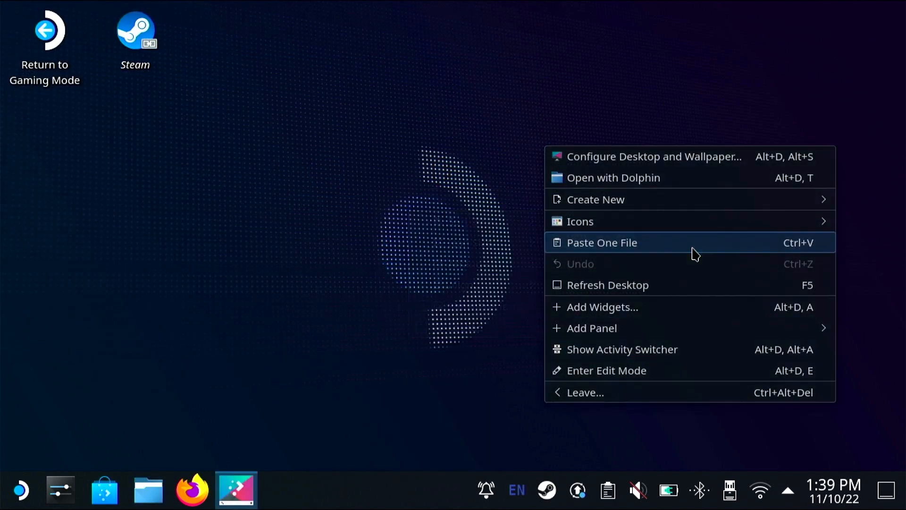
pyautogui.click(602, 242)
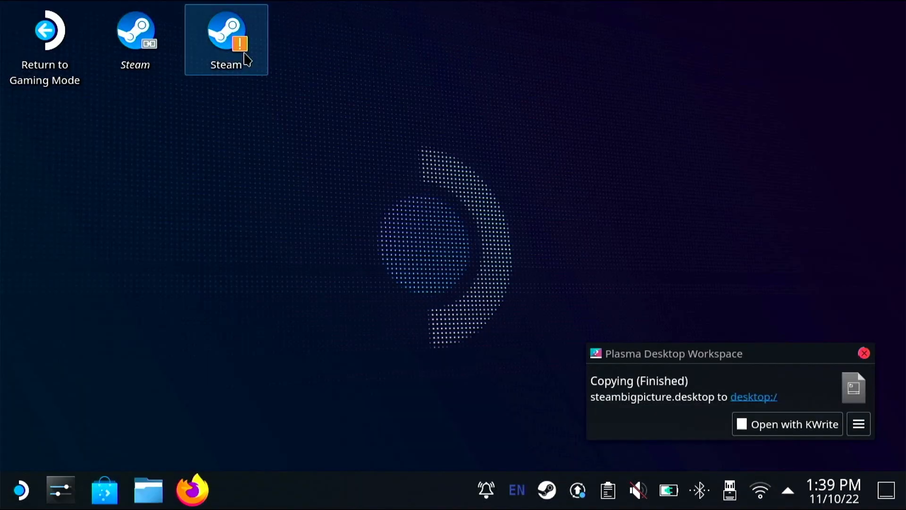
# Set the new Steam shortcut's command to /usr/bin/steam -gamepadui %U and save.
pyautogui.rightClick(226, 34)
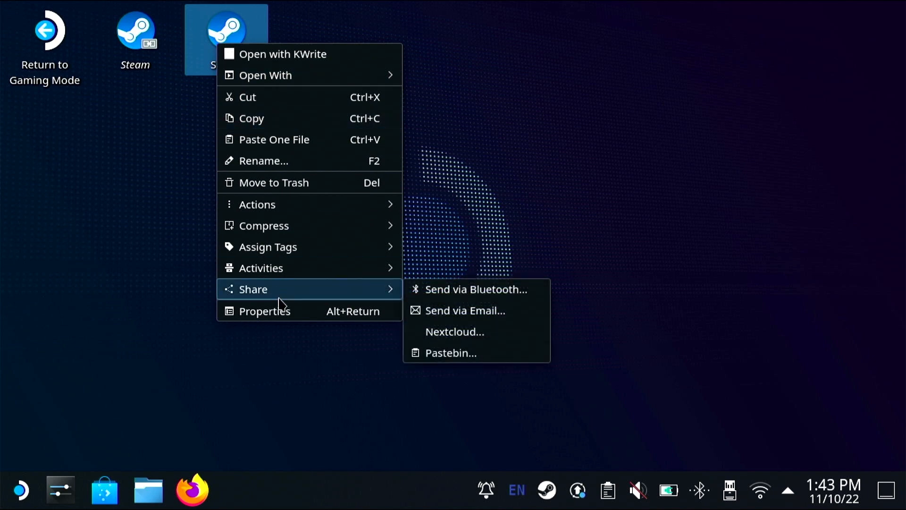
pyautogui.click(264, 311)
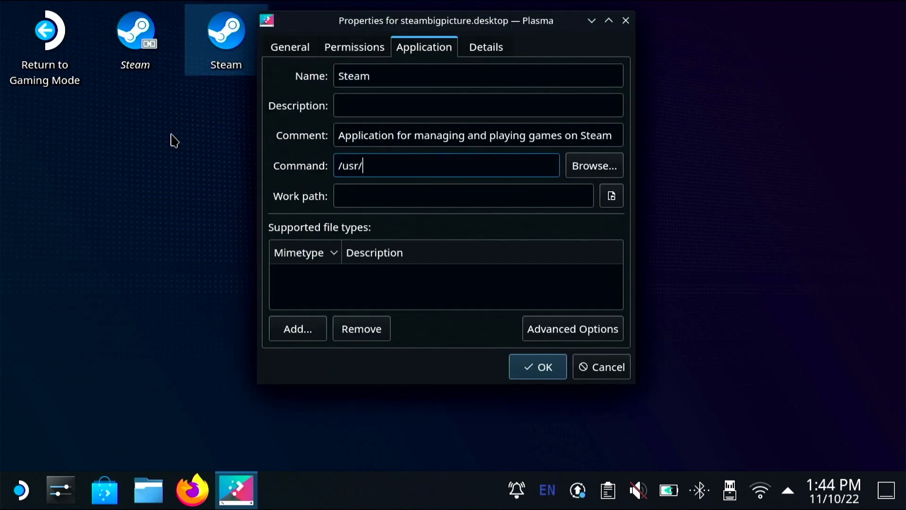
pyautogui.write('bin')
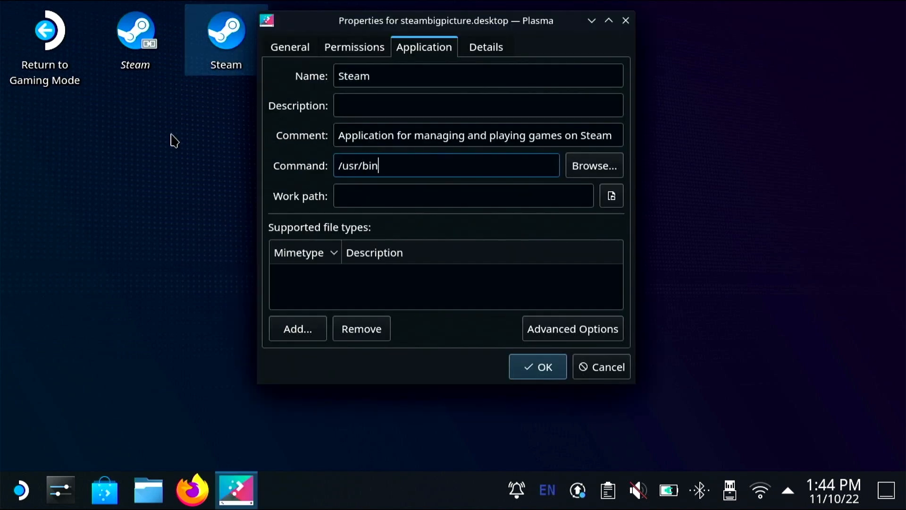
pyautogui.write('/steam')
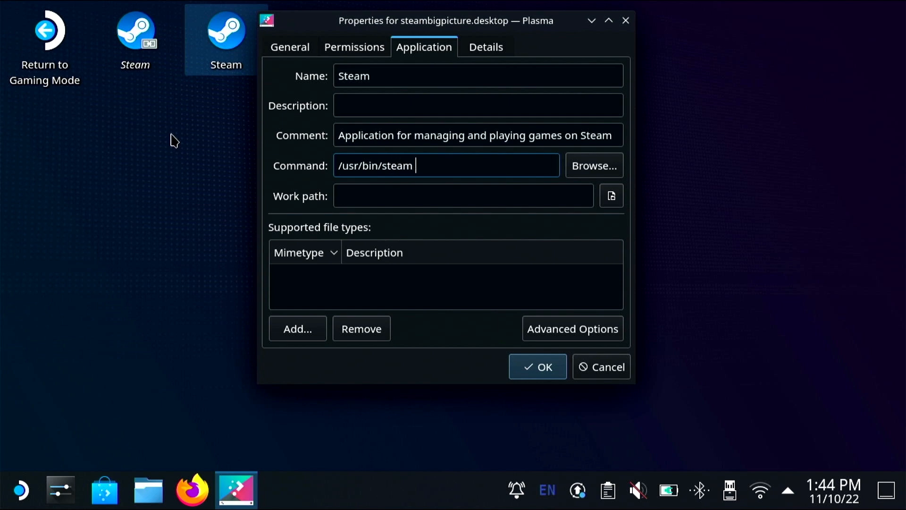
pyautogui.write('-gamepad')
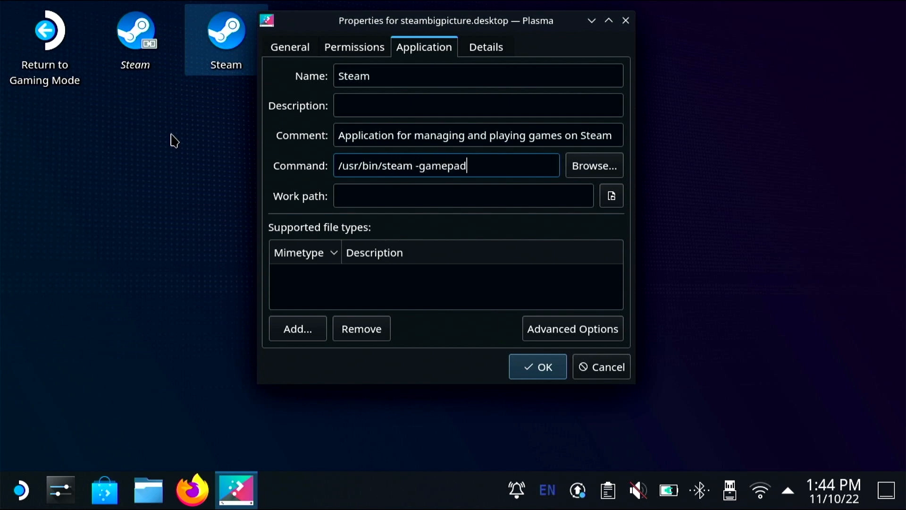
pyautogui.write('ui')
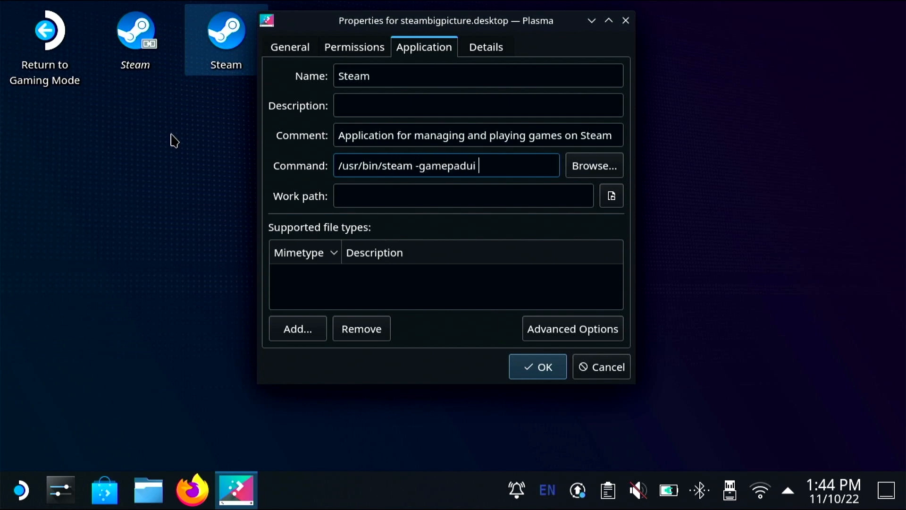
pyautogui.write('%U')
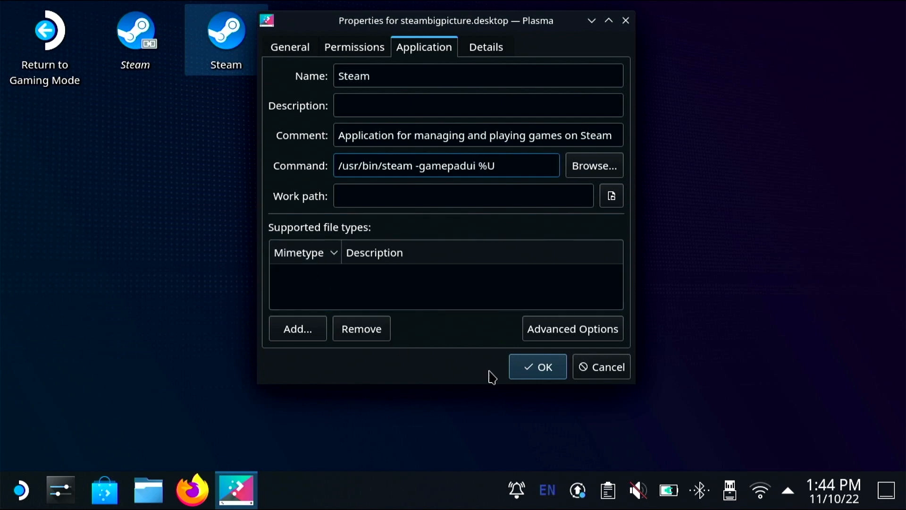
pyautogui.click(536, 367)
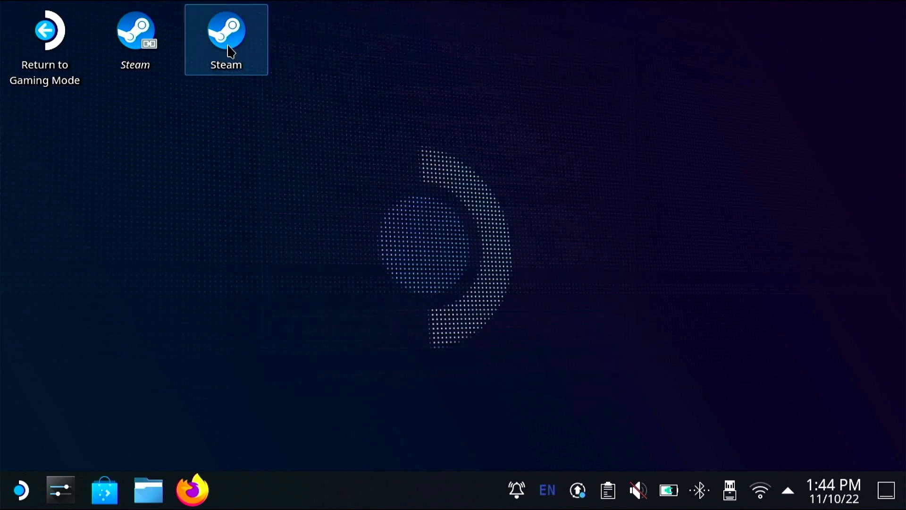
# Launch Steam from the edited shortcut to reach the gamepad UI home screen.
pyautogui.doubleClick(226, 31)
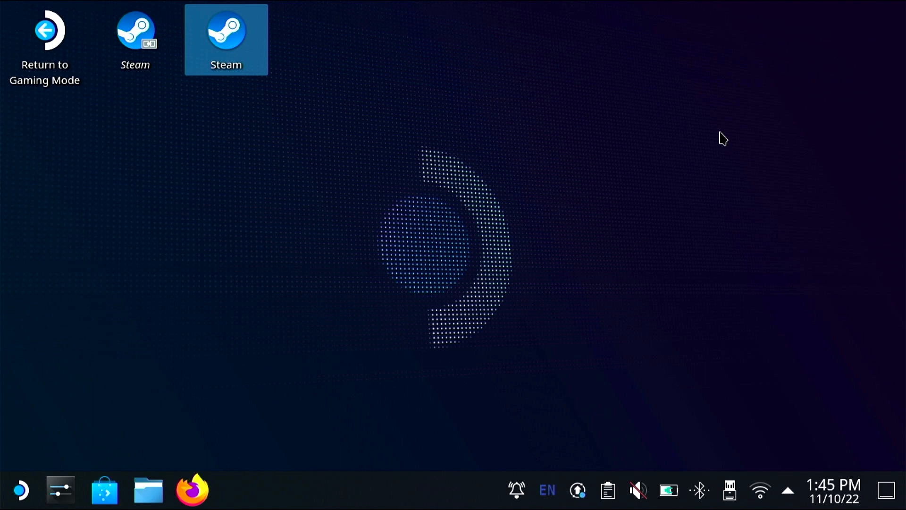
pyautogui.moveTo(480, 190)
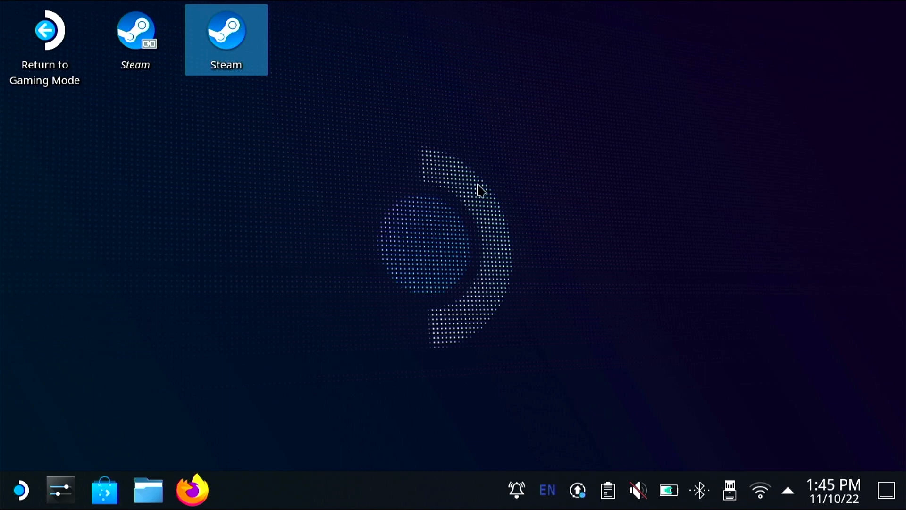
pyautogui.click(20, 489)
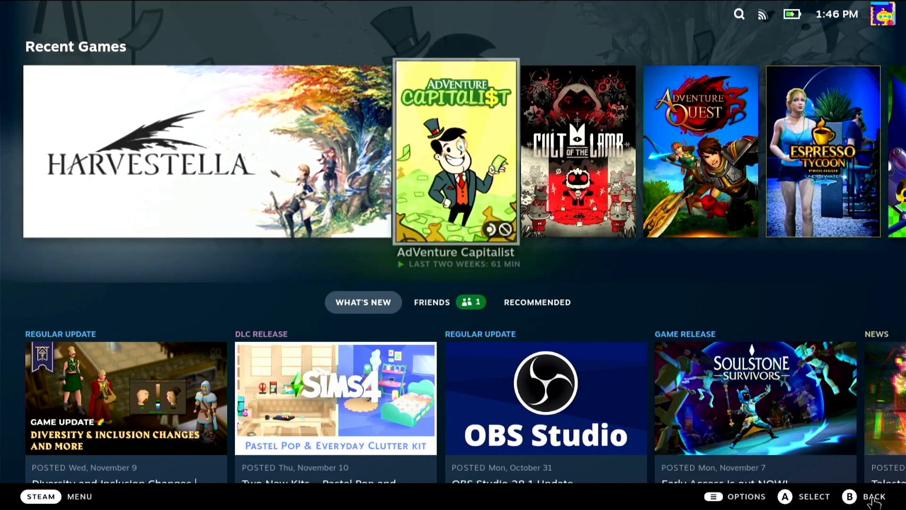
pyautogui.hscroll(3)
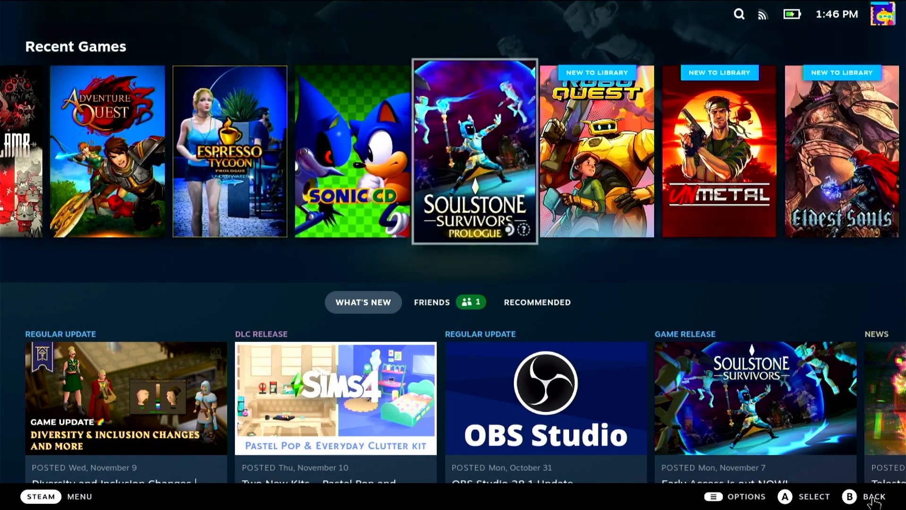
pyautogui.scroll(-3)
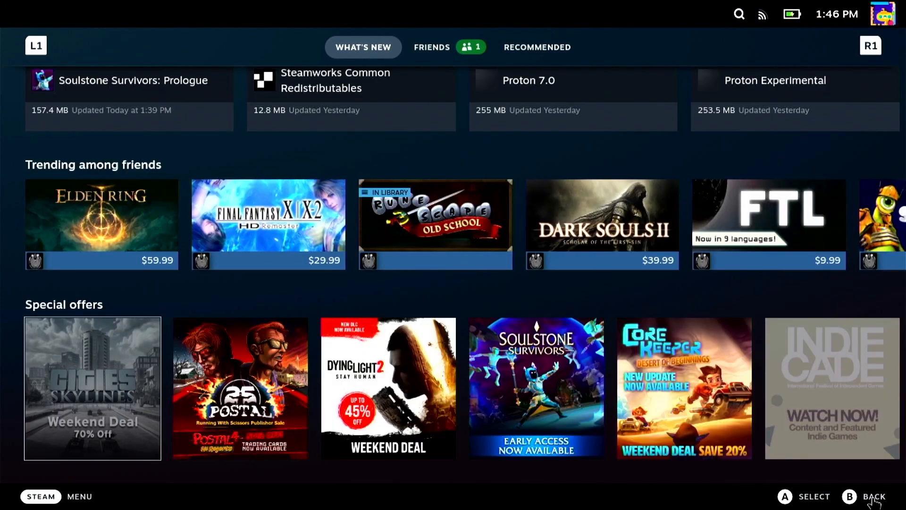
pyautogui.scroll(3)
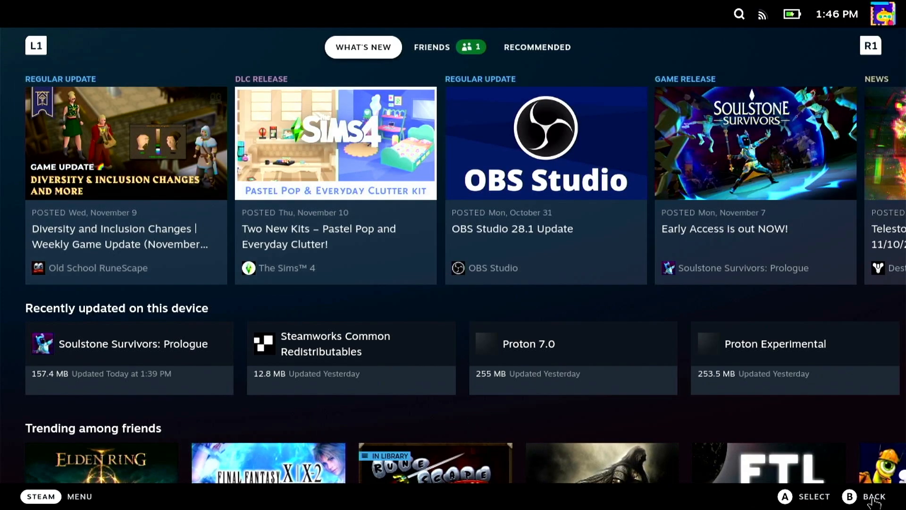